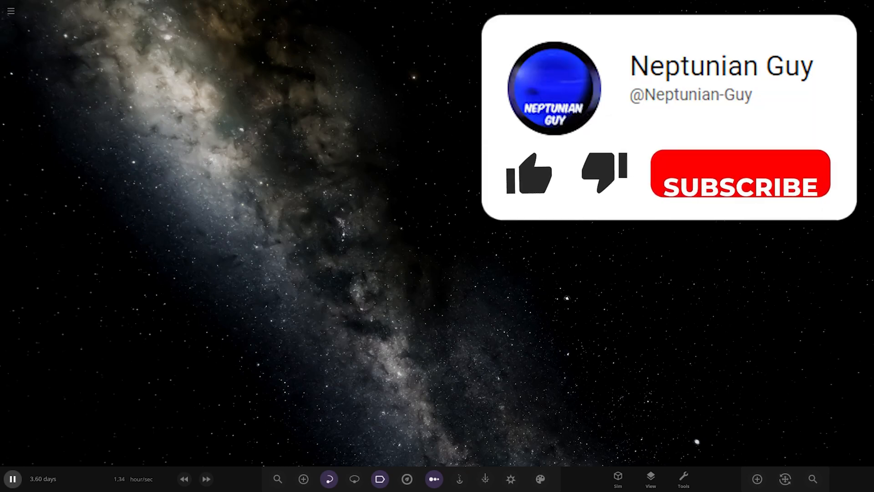
Open the Workshop browser listing community simulations from the Home menu.
left_click(528, 173)
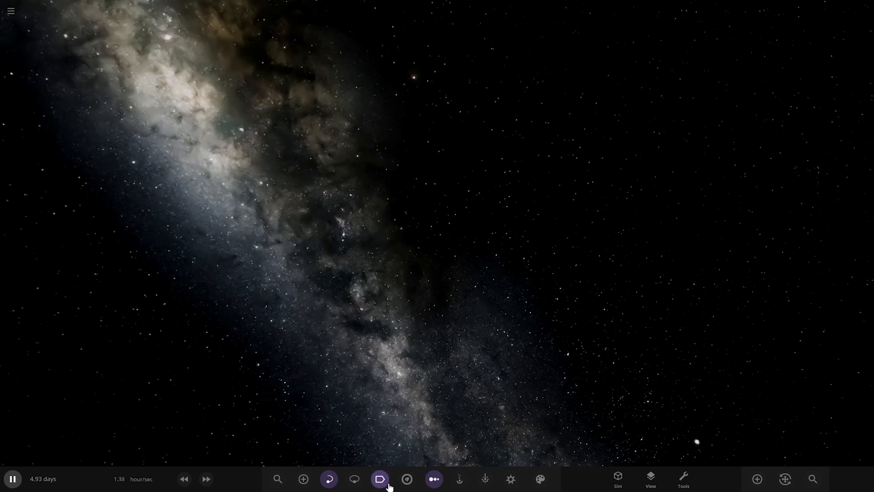
left_click(378, 478)
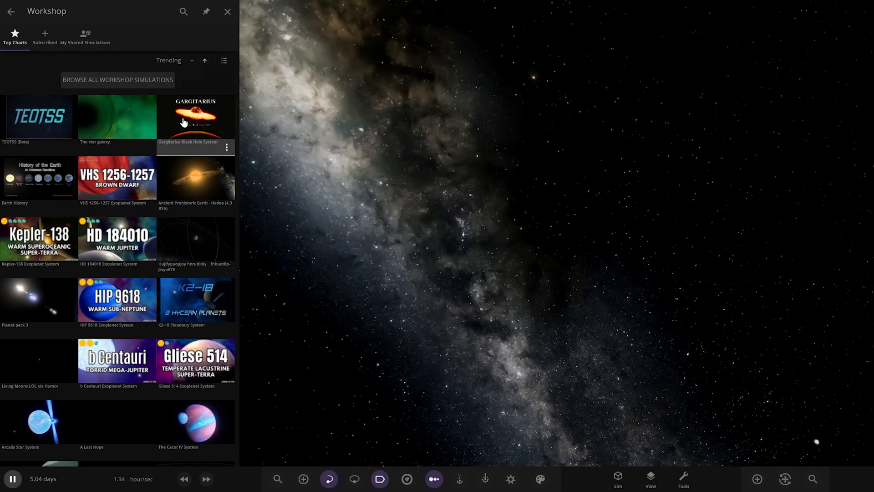
mouse_move(195, 116)
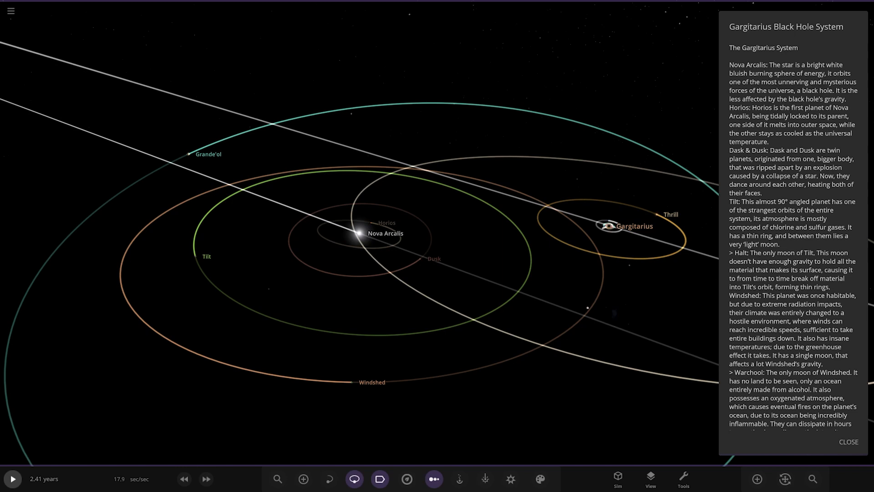
mouse_move(446, 335)
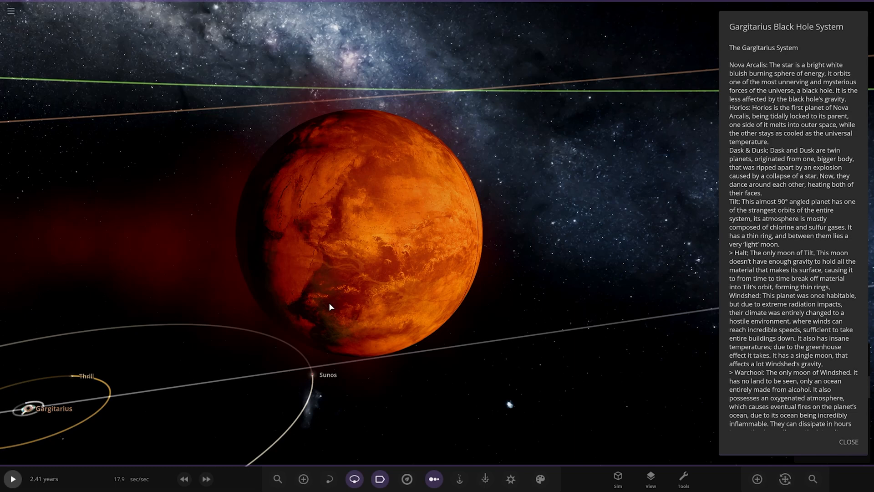
mouse_move(304, 296)
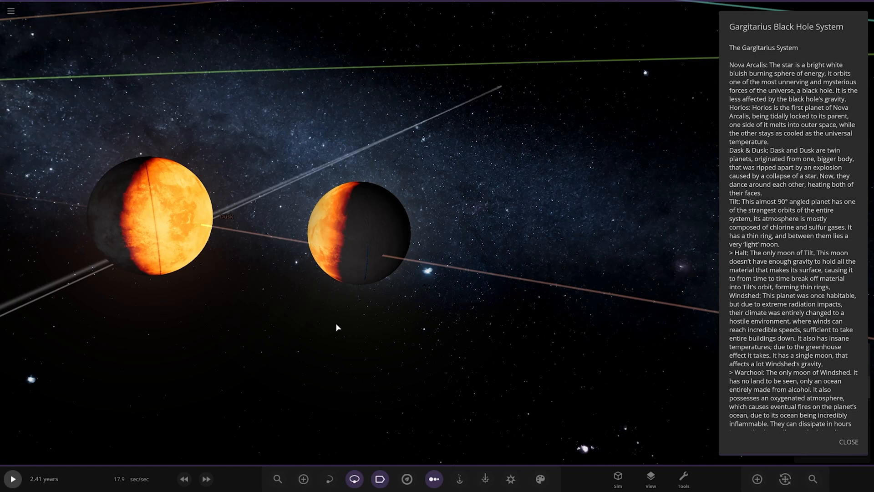
mouse_move(305, 423)
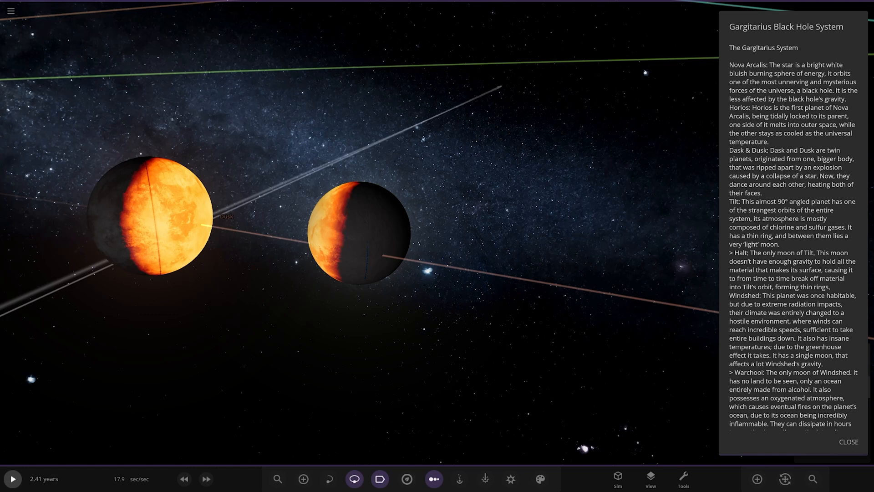
Zoom toward the tan, cloud-streaked planet until it fills the screen.
scroll("down", 3)
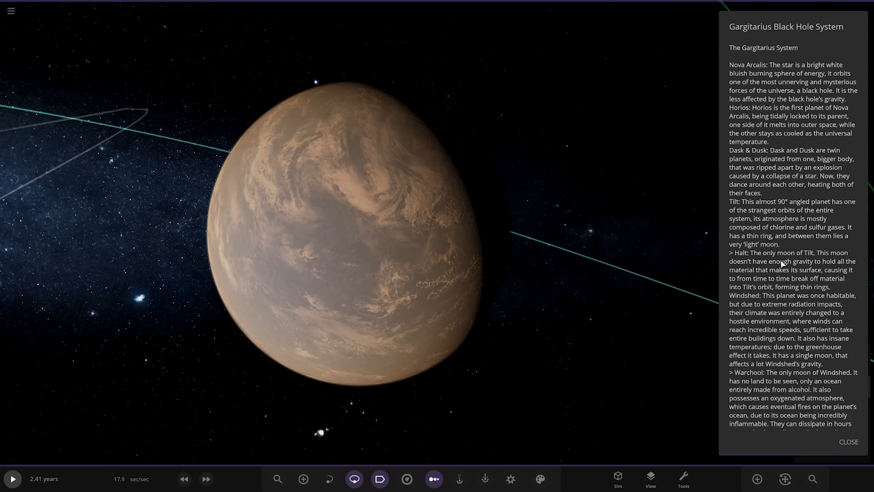
Pull the view back past Warchool until every orbit around Nova Arcalis, out to Grande'ol, shows.
scroll("down", 3)
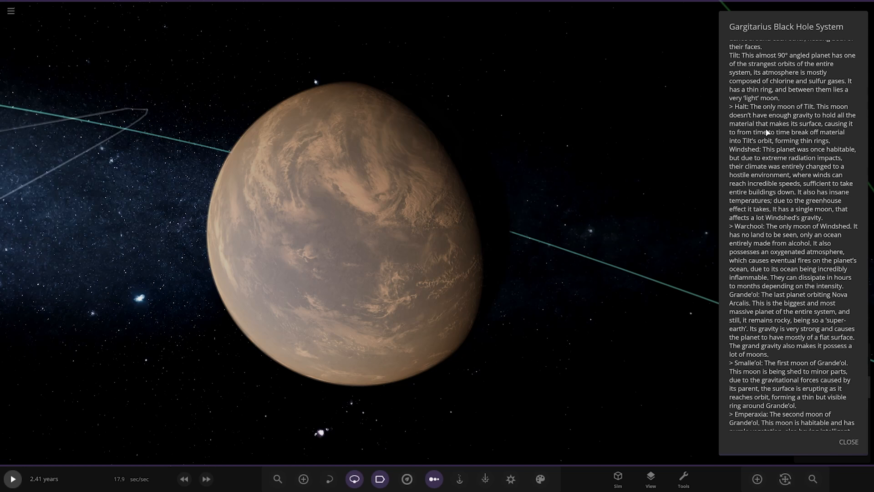
scroll("down", 3)
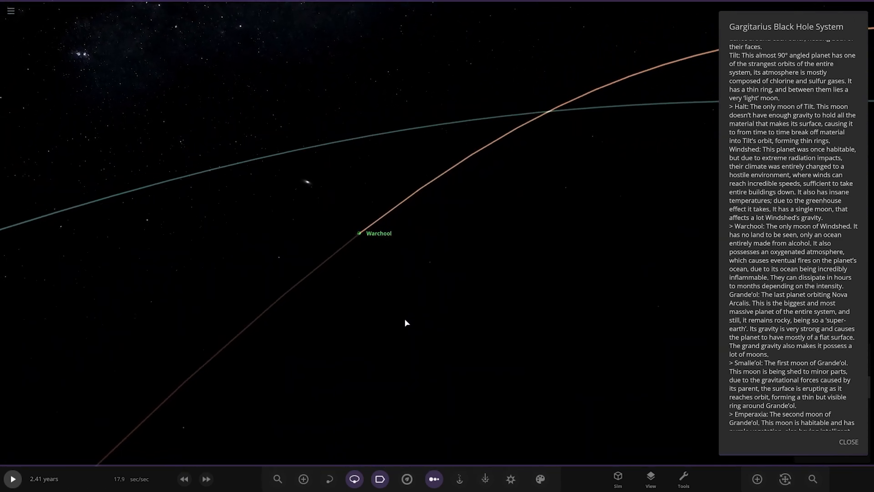
scroll("down", 3)
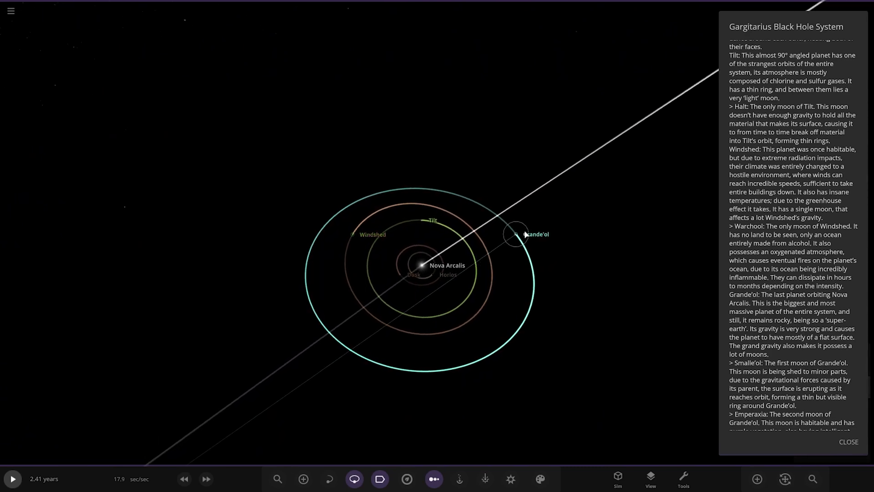
Fly to Grande'ol and reveal the orbits of its moons Smalle'ol, Emperaxia and Coppa.
left_click(515, 234)
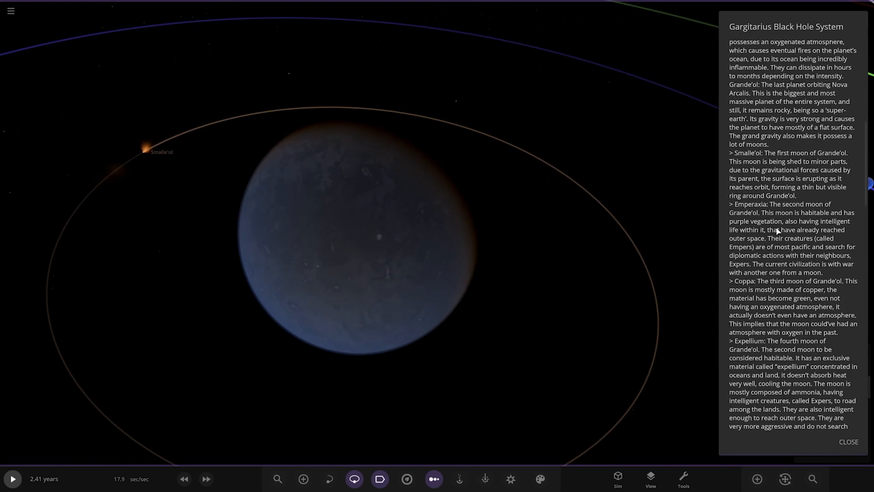
scroll("down", 3)
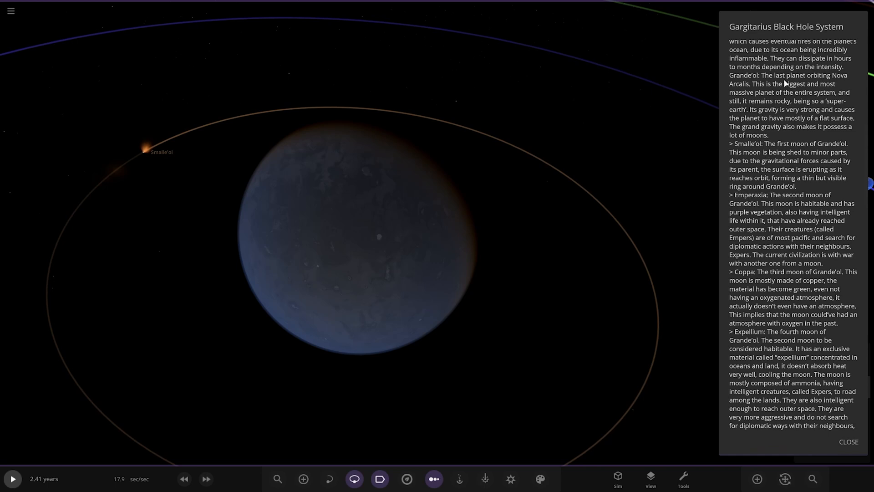
mouse_move(585, 247)
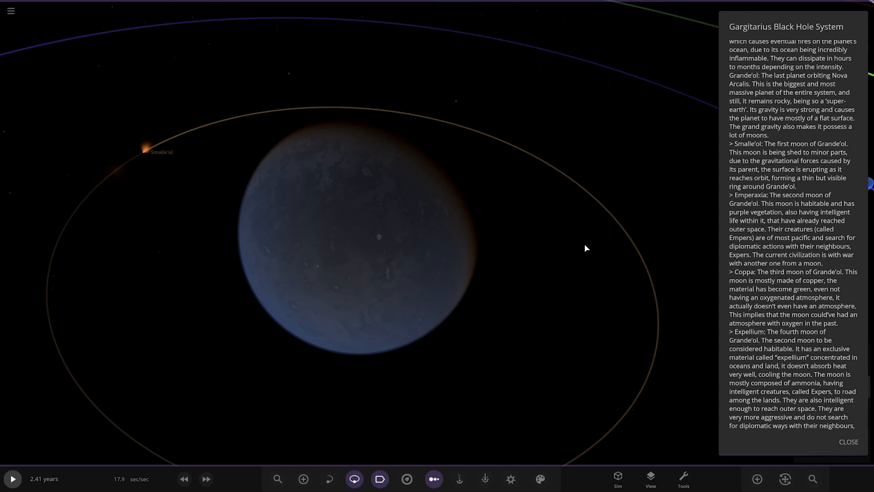
mouse_move(204, 168)
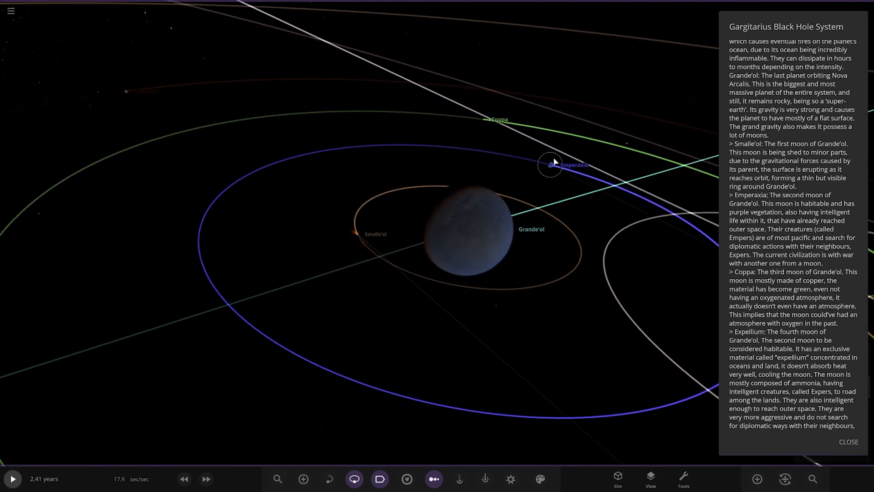
Focus on Grande'ol's moon Emperaxia so its pale green surface fills the view.
double_click(551, 164)
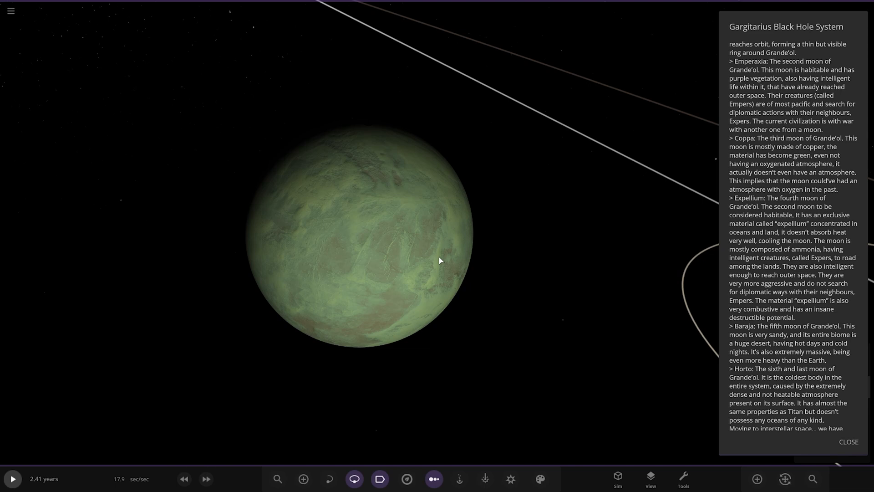
Pull back from the yellow star until the Horto and Sunos orbits around Gargitarius show.
scroll("down", 3)
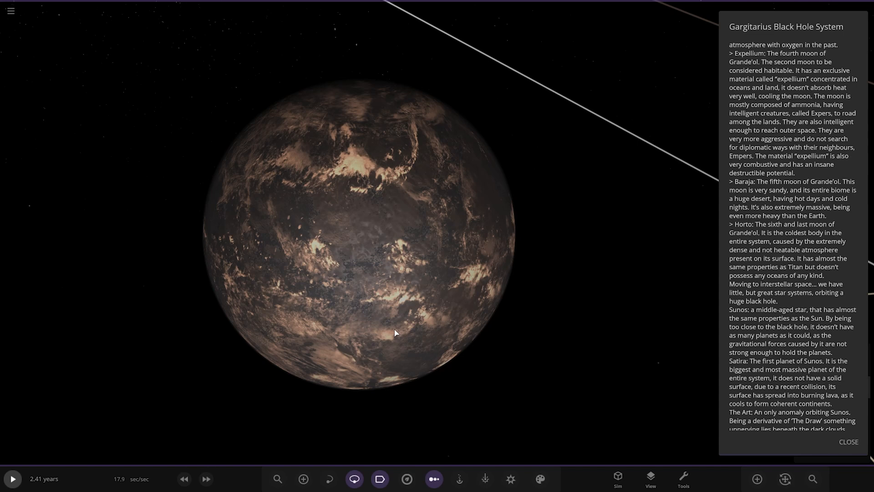
scroll("down", 3)
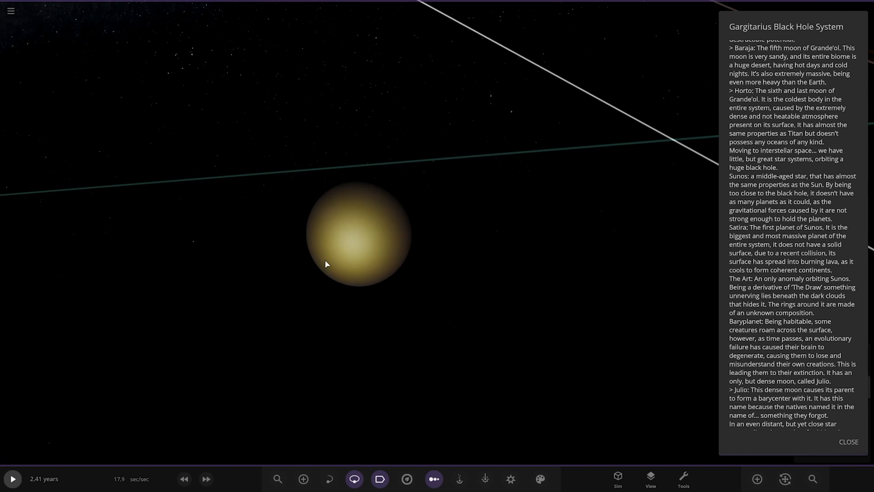
mouse_move(3, 279)
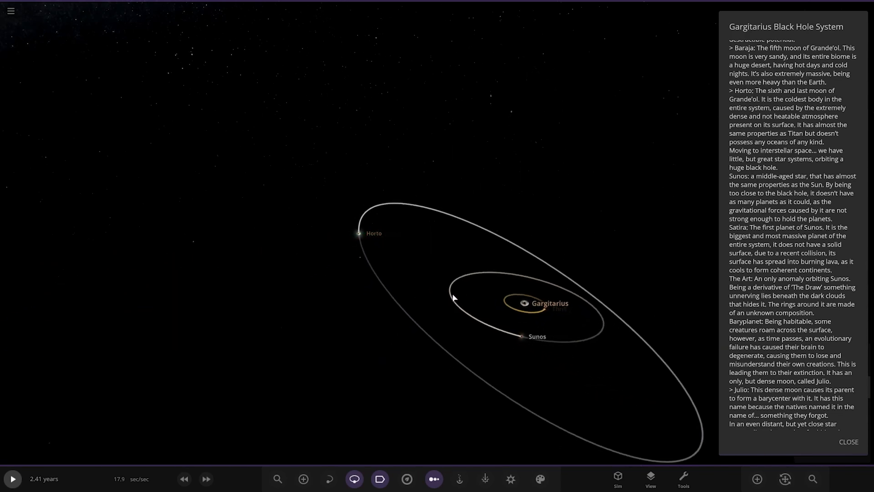
scroll("down", 3)
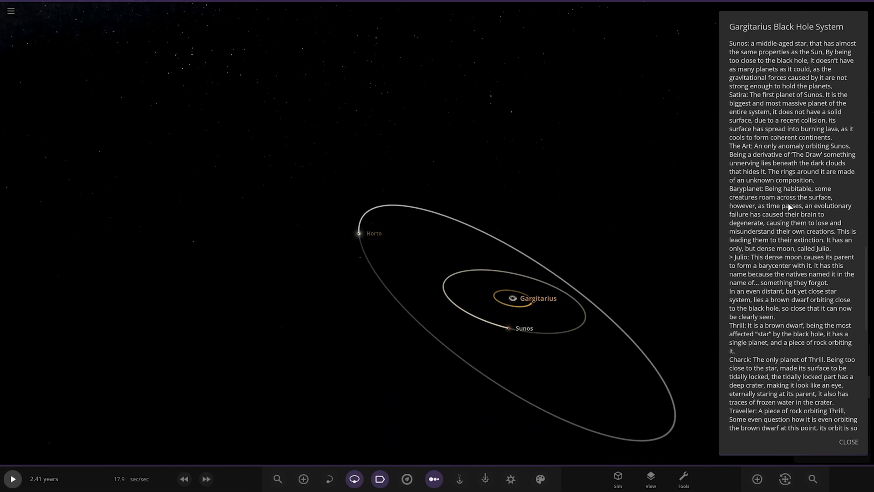
Fly past the lava planet to ringed planet The Art and show its properties (1.33 Earth masses).
scroll("up", 3)
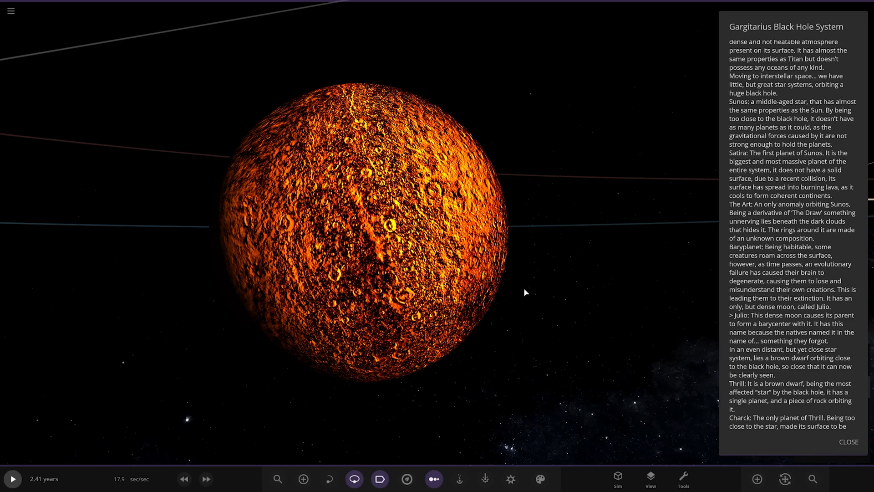
scroll("down", 3)
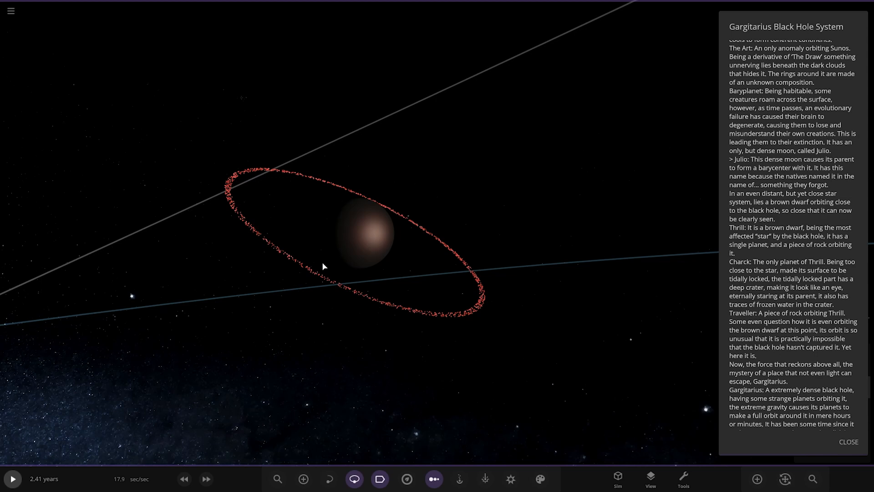
left_click(366, 229)
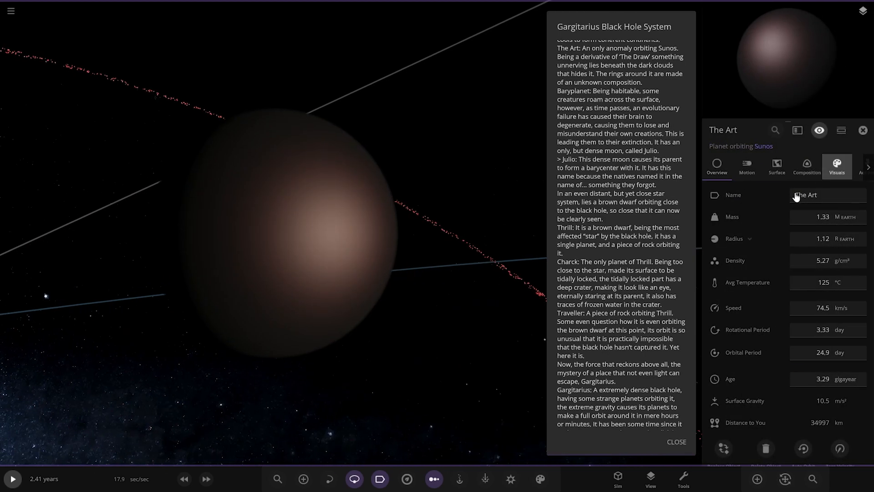
View The Art's Visuals surface layers, close its panel and move on toward brown dwarf Thrill.
left_click(836, 166)
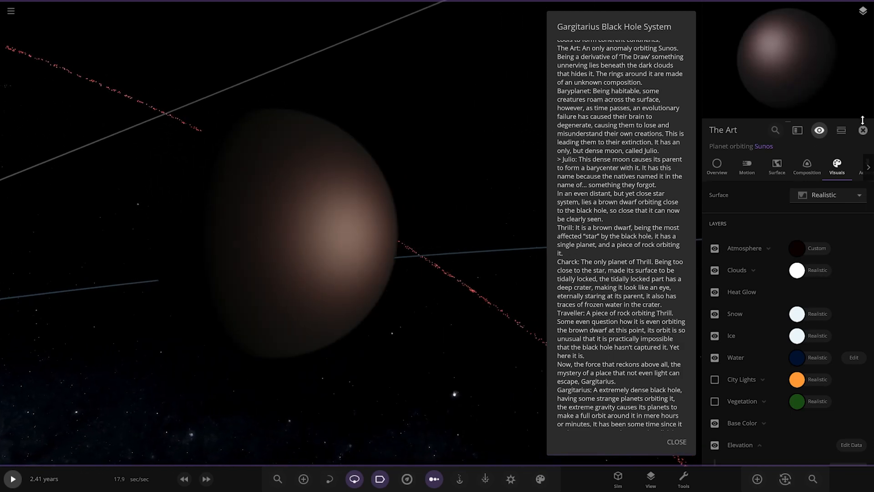
left_click(862, 130)
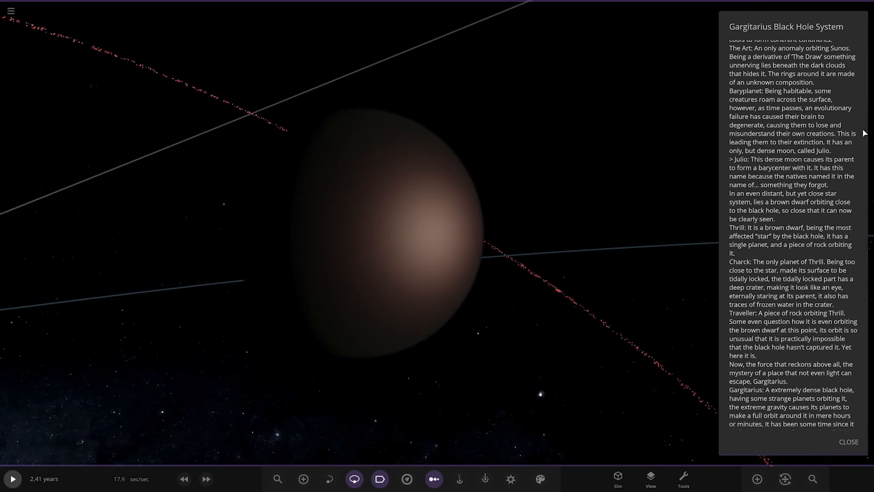
scroll("down", 3)
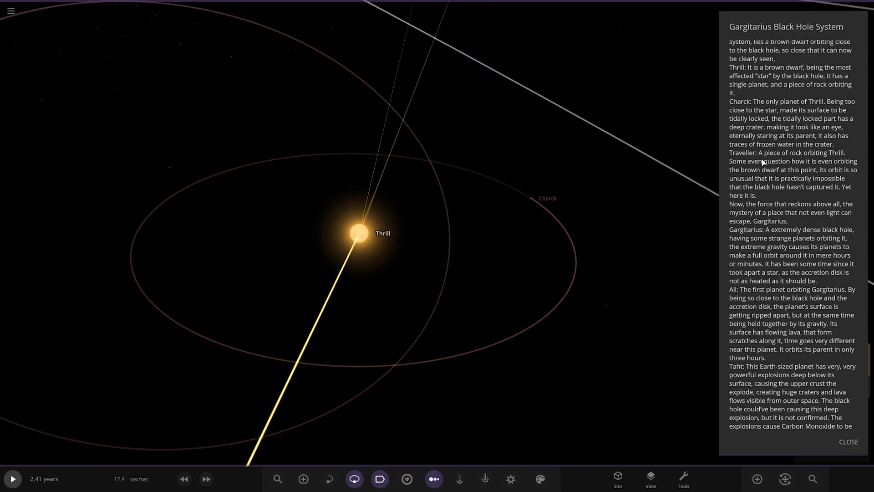
Toggle Thrill's habitable zone on and off, then zoom in on the small lumpy rock nearby.
scroll("up", 3)
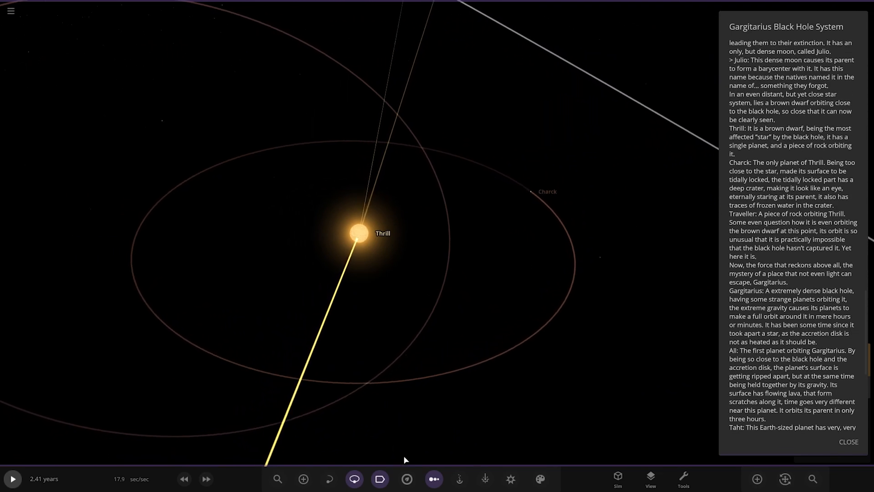
left_click(433, 478)
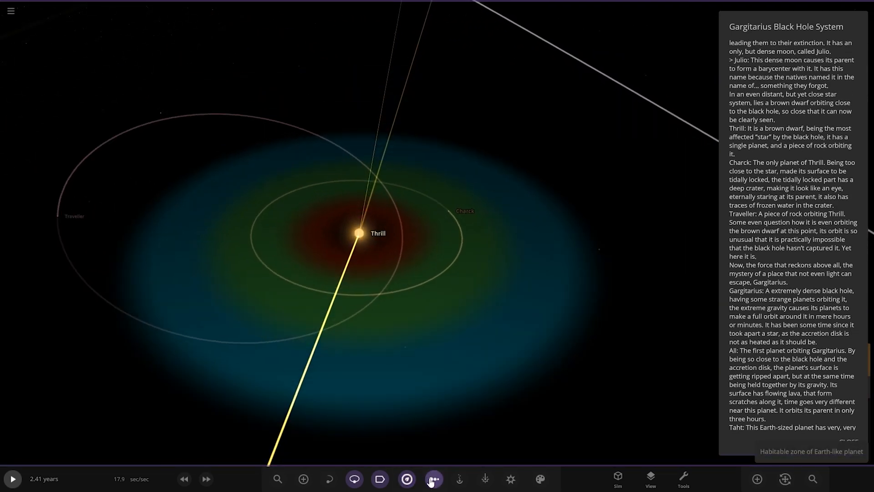
left_click(433, 478)
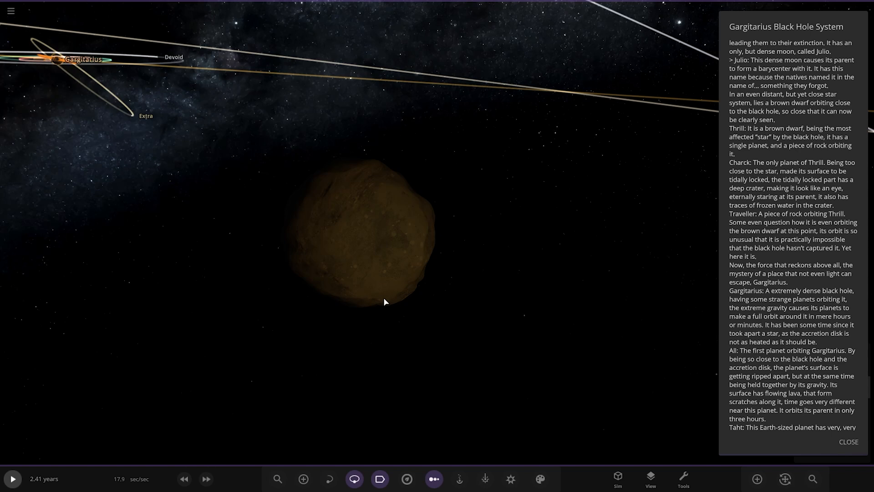
scroll("down", 3)
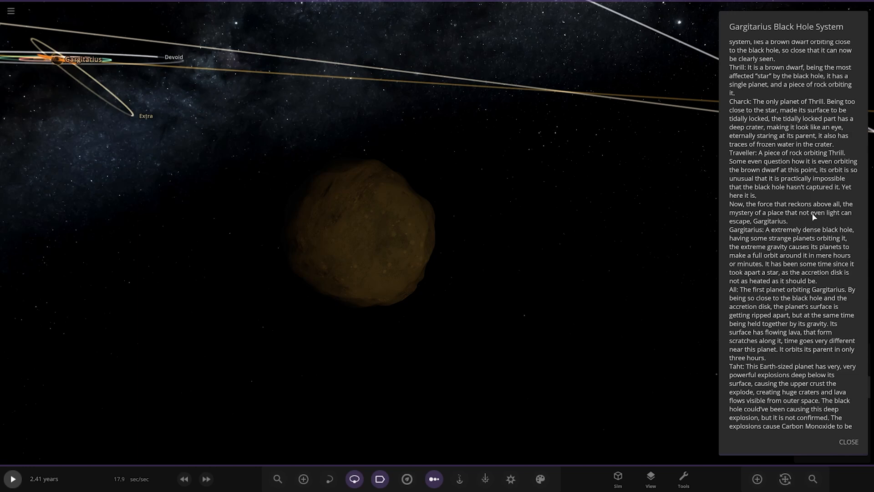
scroll("down", 3)
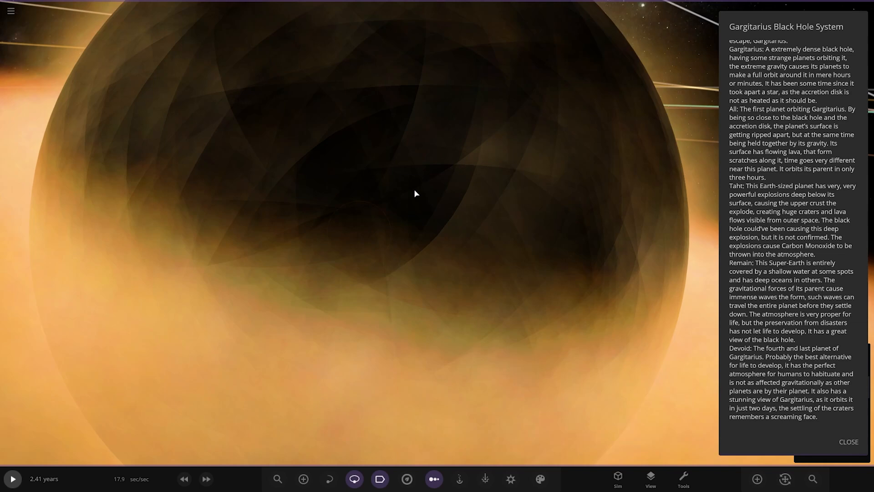
Frame Gargitarius's orange accretion disk with the orbits of Remain, Taht, Extra and Devoid.
scroll("down", 3)
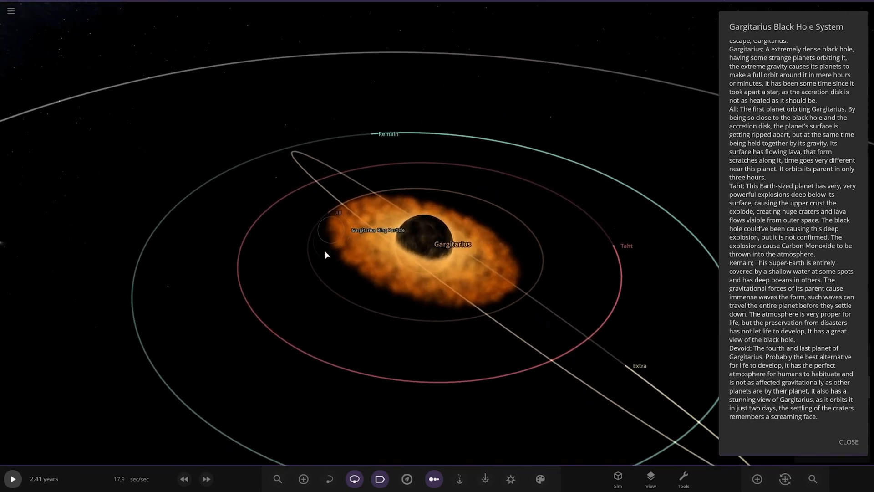
scroll("up", 3)
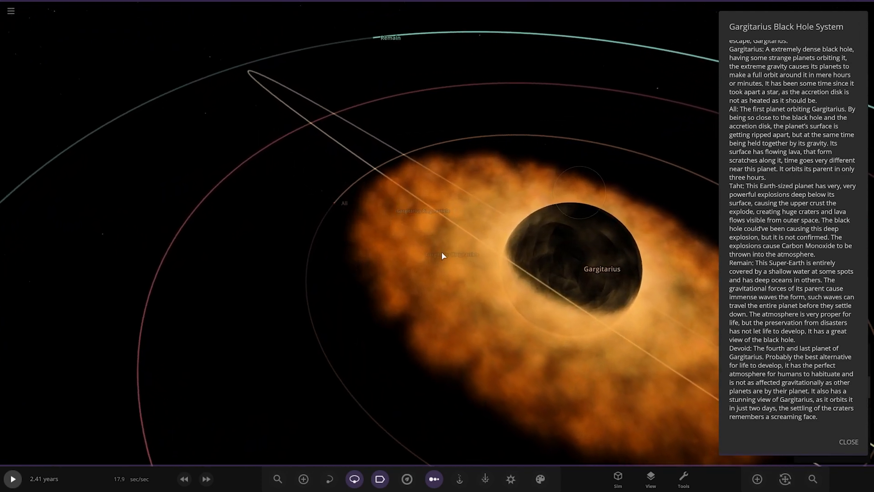
scroll("up", 3)
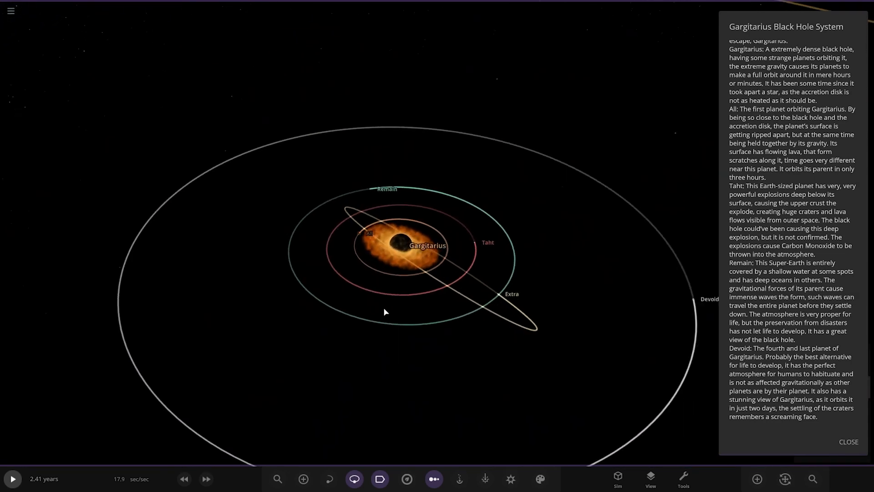
scroll("up", 3)
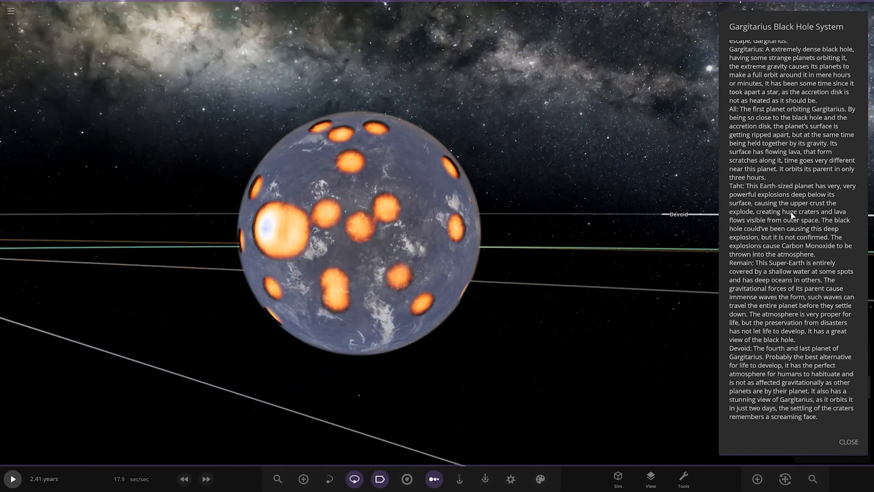
mouse_move(809, 204)
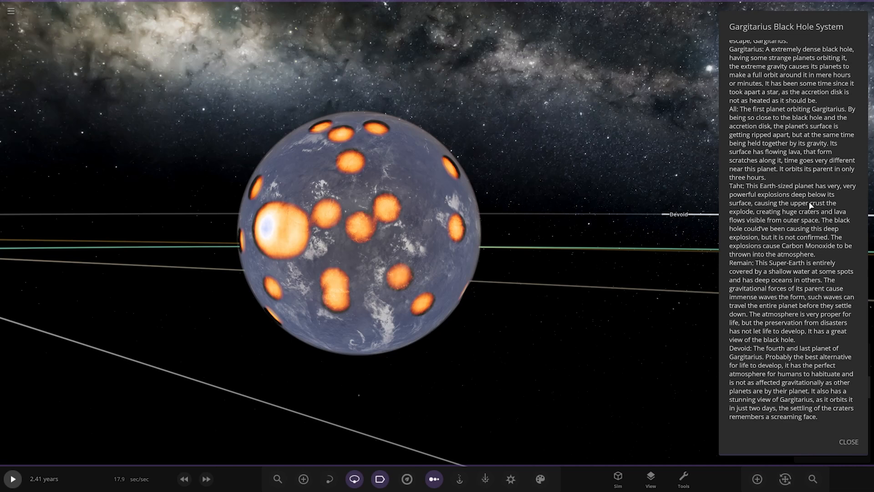
Zoom the camera away until the cratered lava planet is a small distant sphere.
scroll("down", 3)
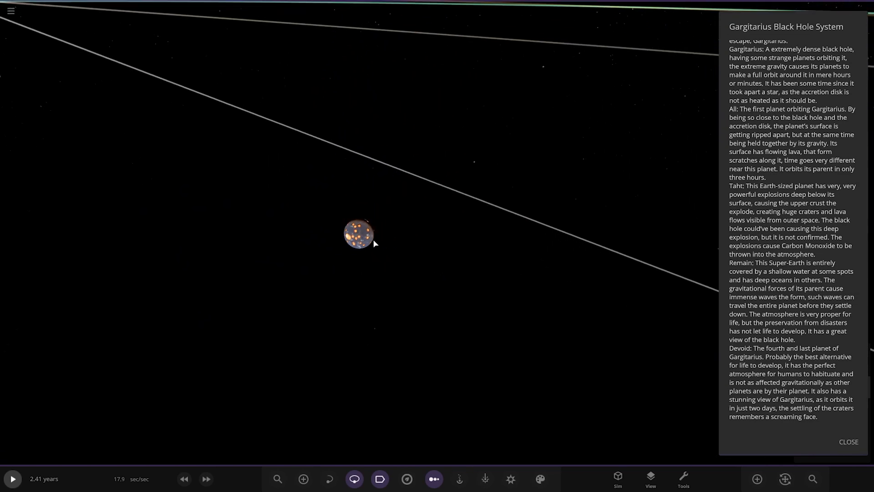
scroll("down", 3)
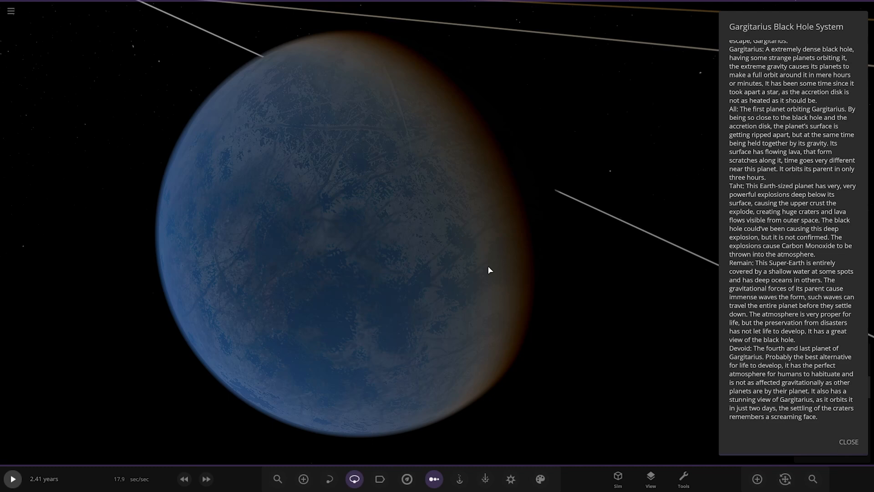
mouse_move(340, 231)
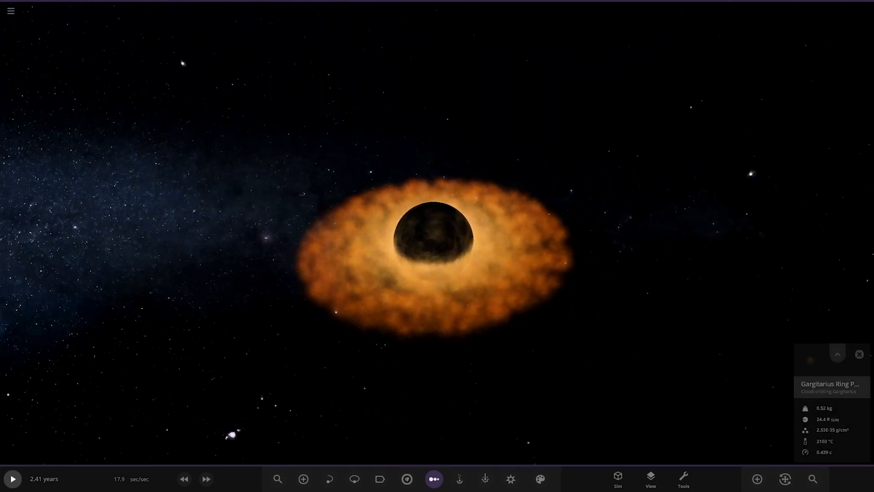
Start time running and bring up the star's overview showing mass 1.08 suns and 3114 K.
left_click(12, 477)
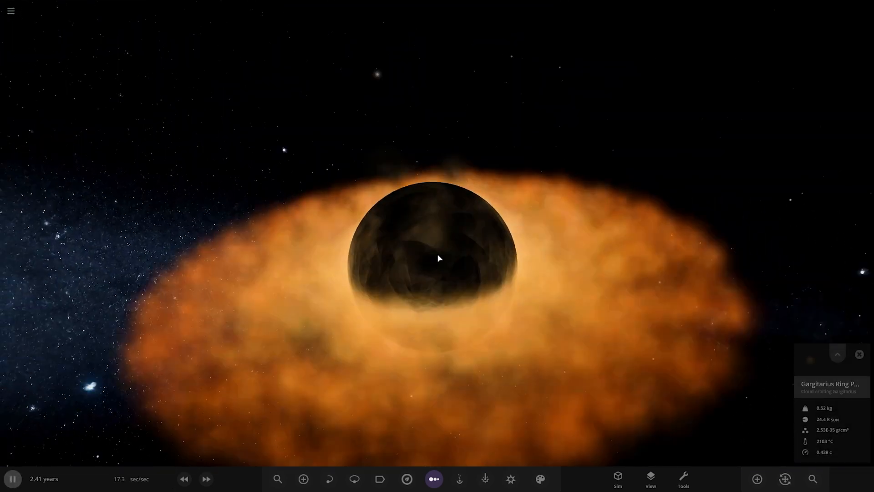
scroll("down", 3)
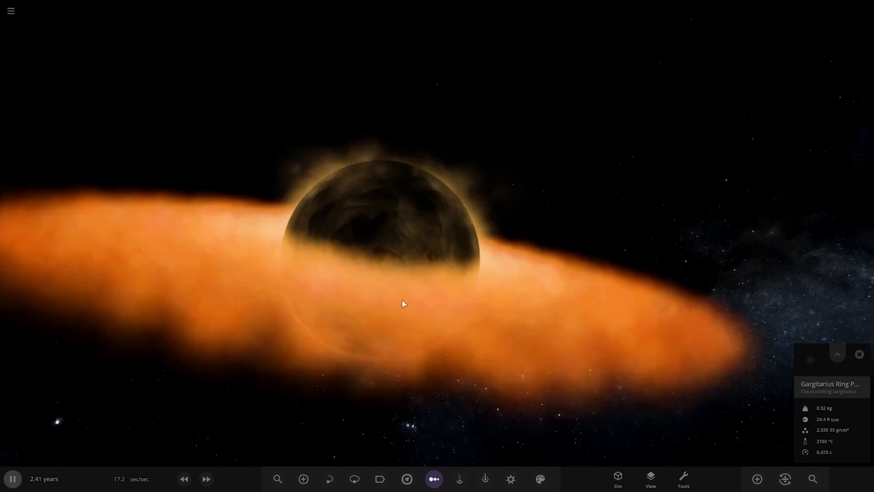
scroll("down", 3)
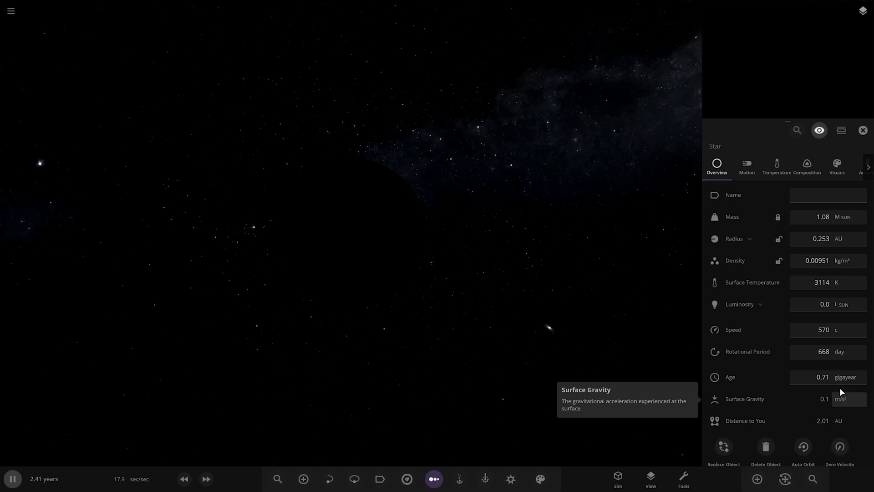
From the Workshop top charts, reload the Gargitarius Black Hole System simulation.
left_click(862, 130)
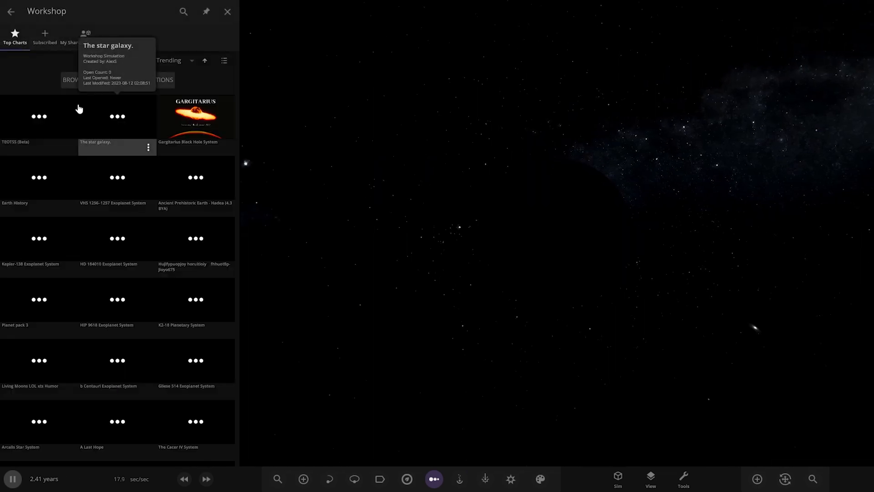
mouse_move(221, 132)
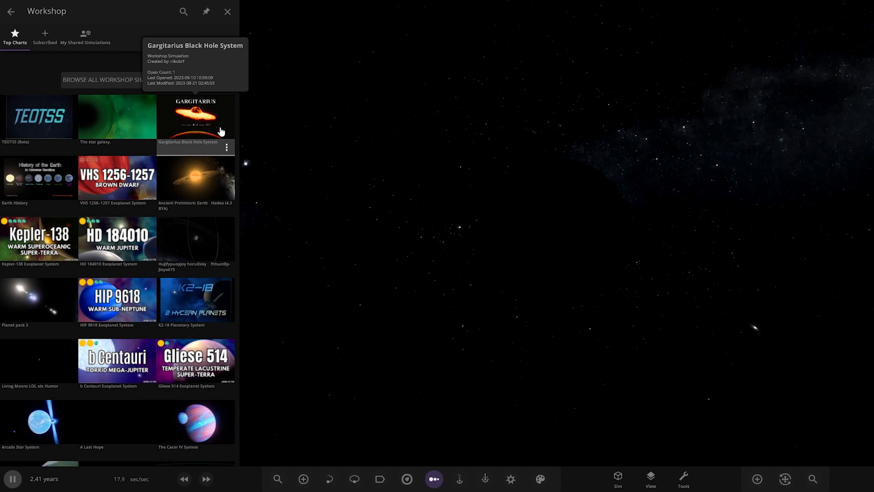
left_click(196, 115)
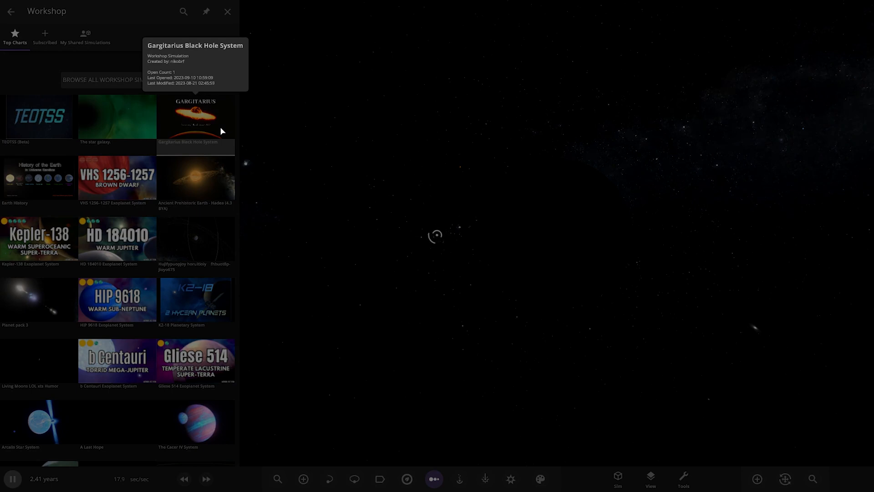
Zoom to Gargitarius and select a ring particle in the accretion disk to show its stats.
left_click(227, 11)
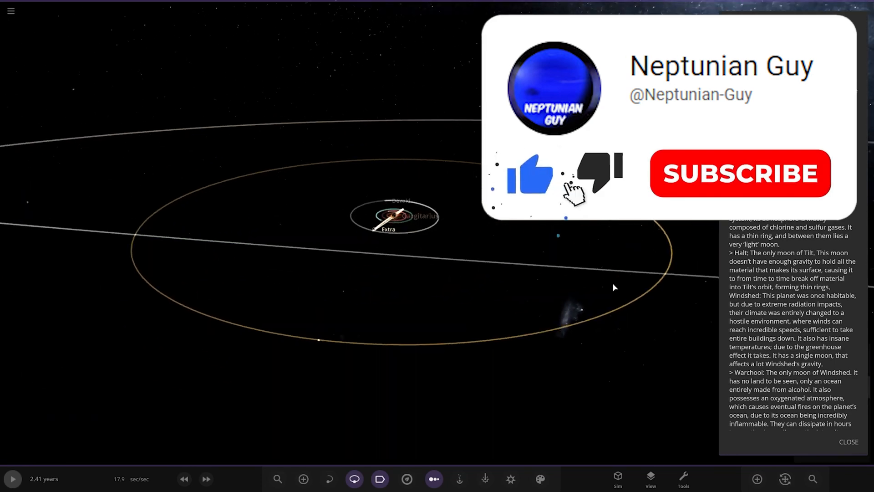
left_click(739, 173)
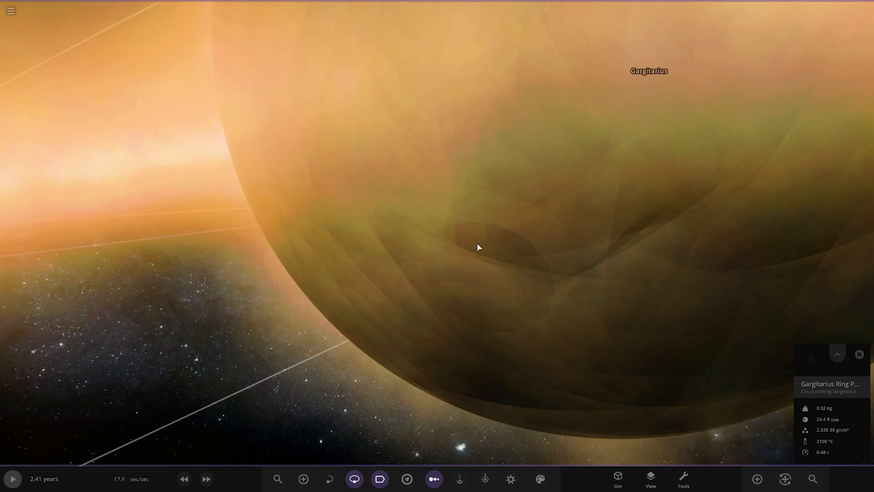
mouse_move(856, 358)
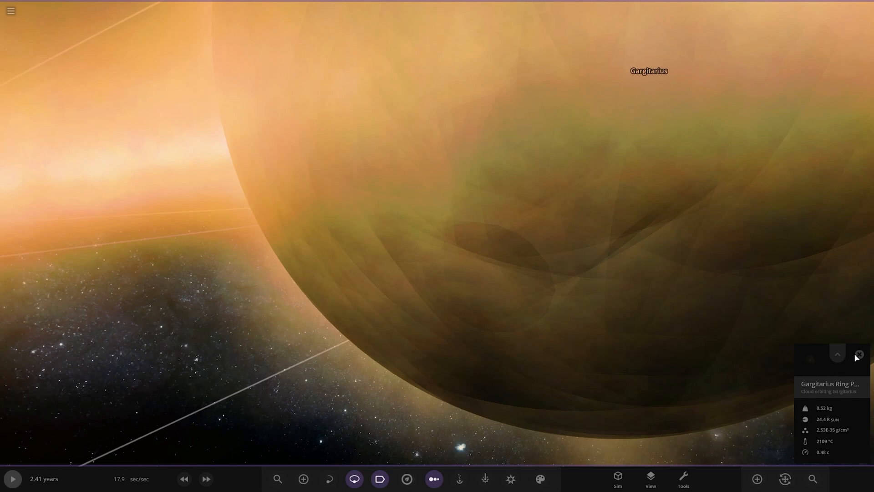
mouse_move(414, 278)
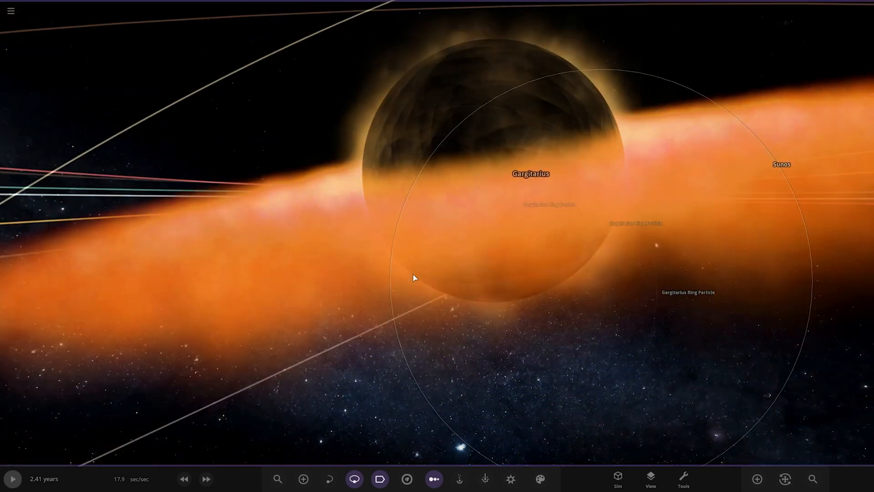
left_click(687, 291)
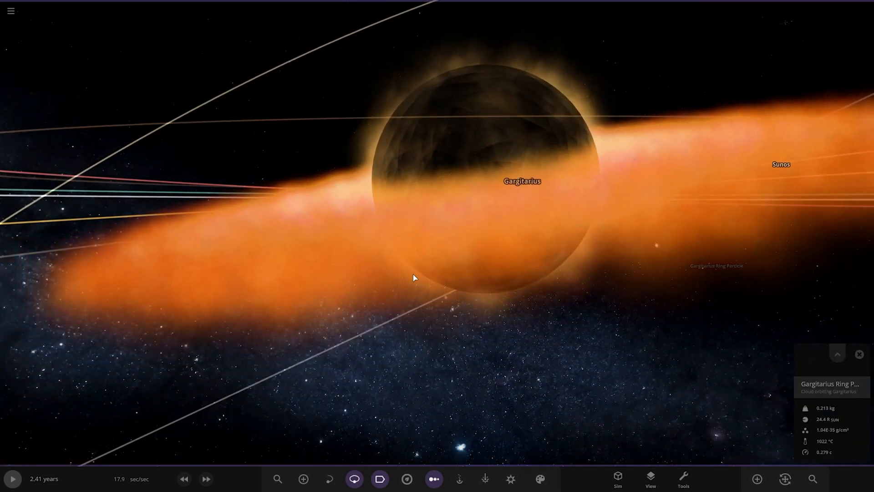